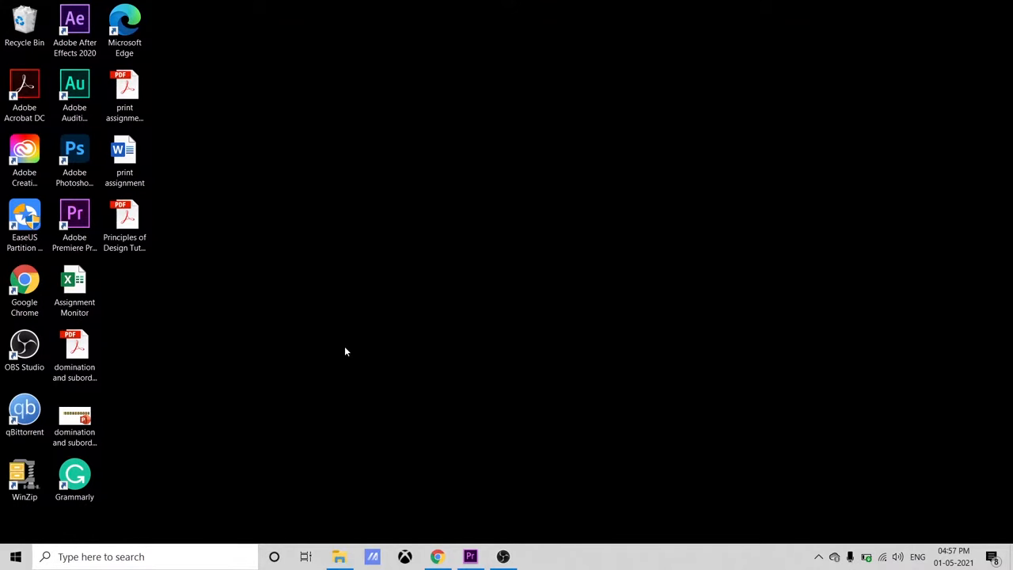
Show This PC in File Explorer and close the extra Moto G (5S) Plus window.
click(338, 557)
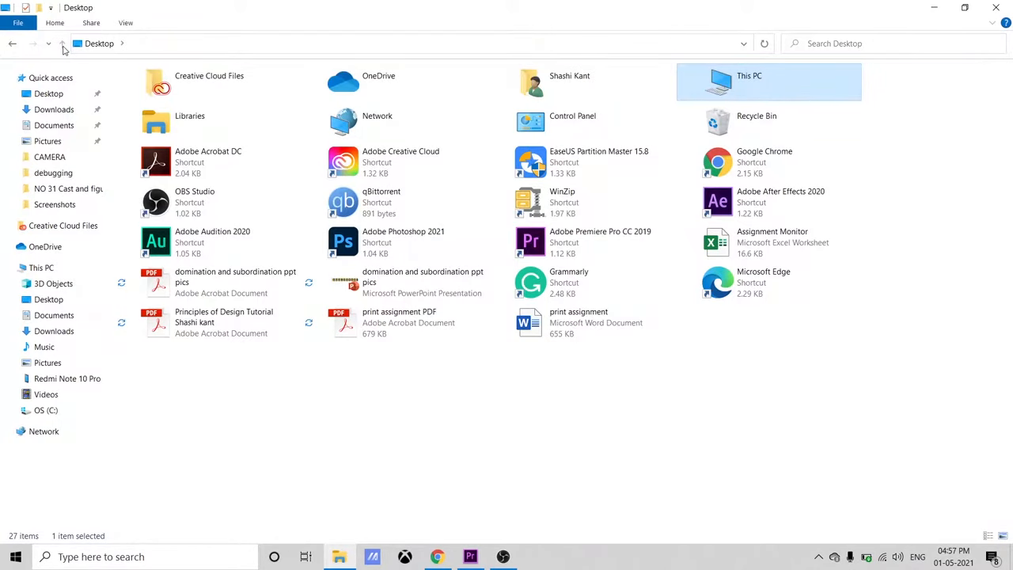
click(41, 268)
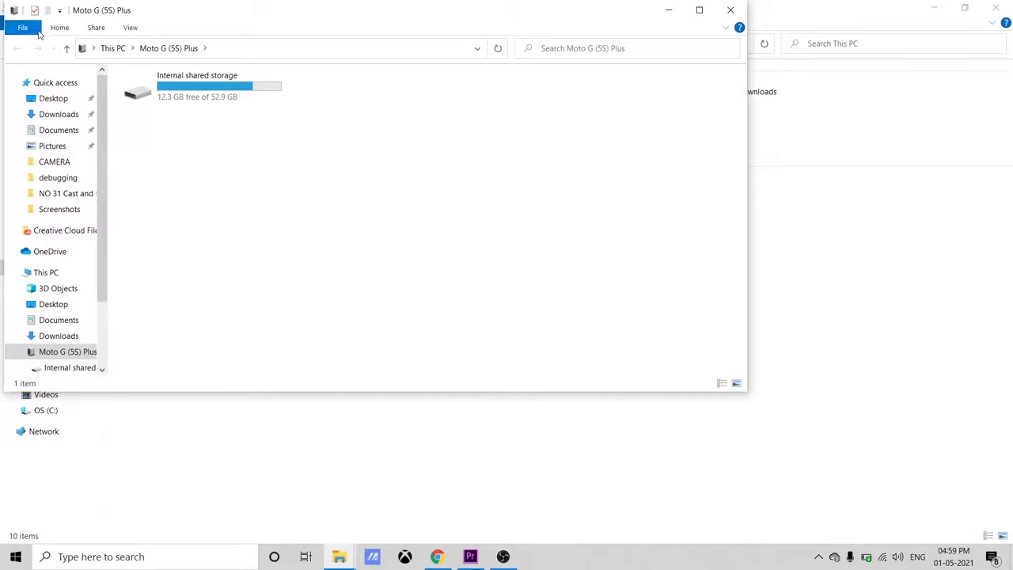
click(45, 271)
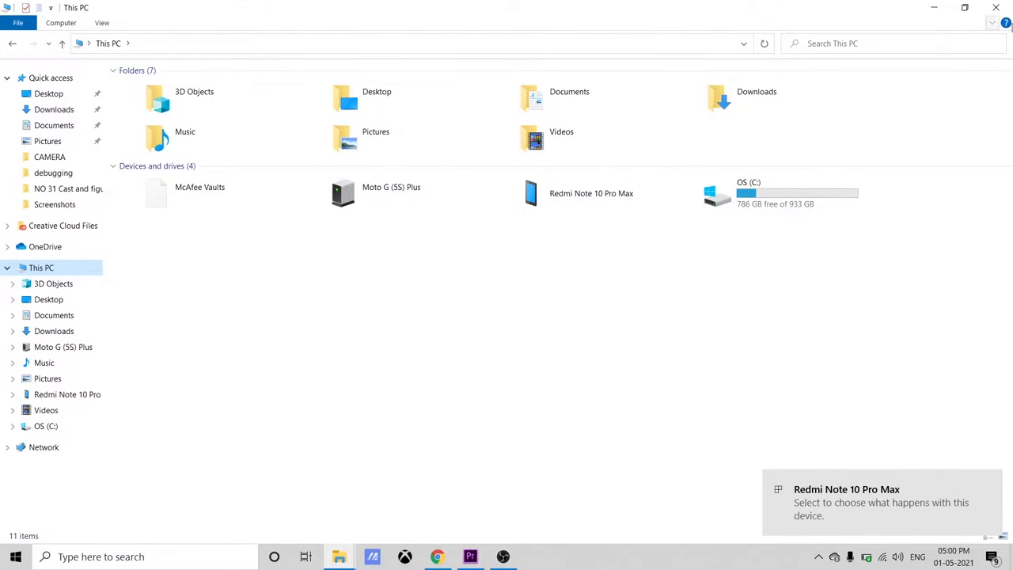
mouse_move(511, 376)
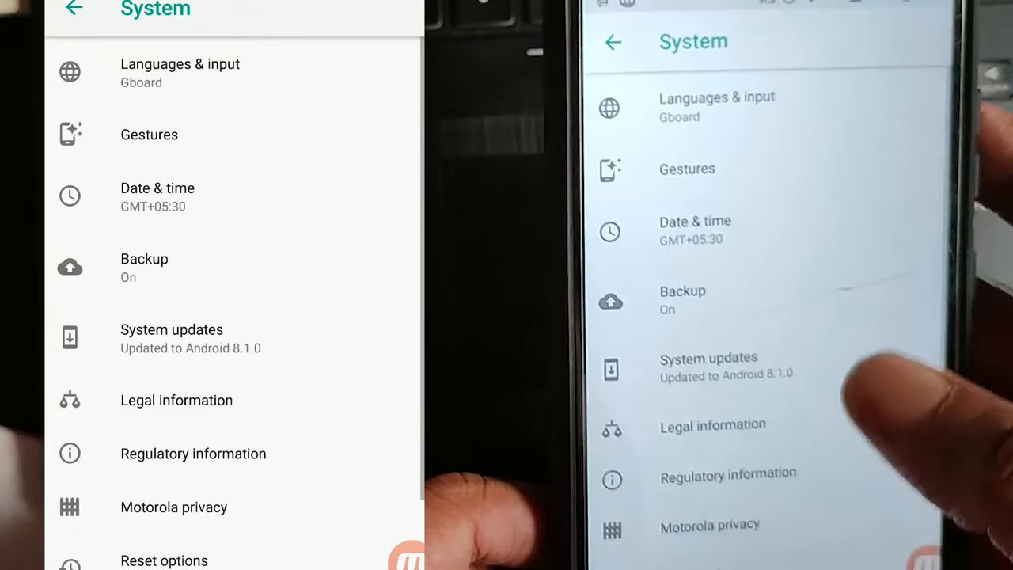
Scroll the System settings to reach About phone, showing build OPS28.65-36-14.
scroll(down, 3)
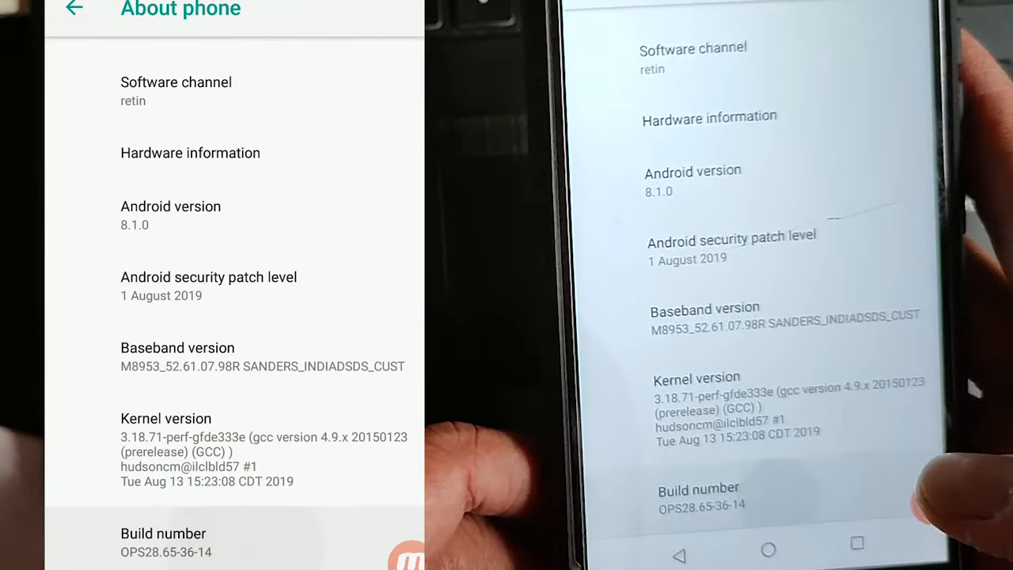
Tap the build number repeatedly to enable developer mode.
click(162, 534)
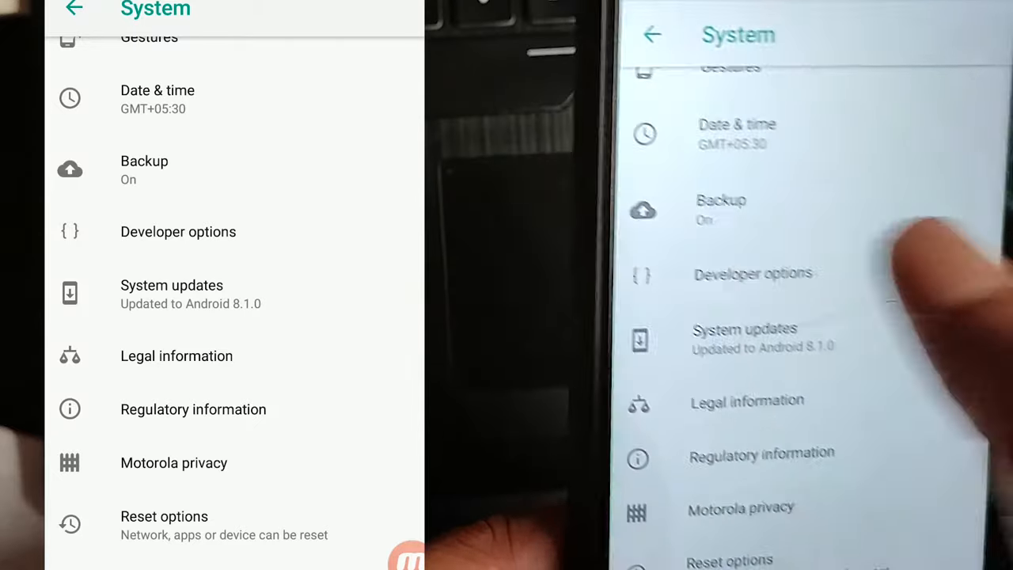
Enable USB debugging in Developer options and accept the Allow USB debugging prompt.
click(178, 231)
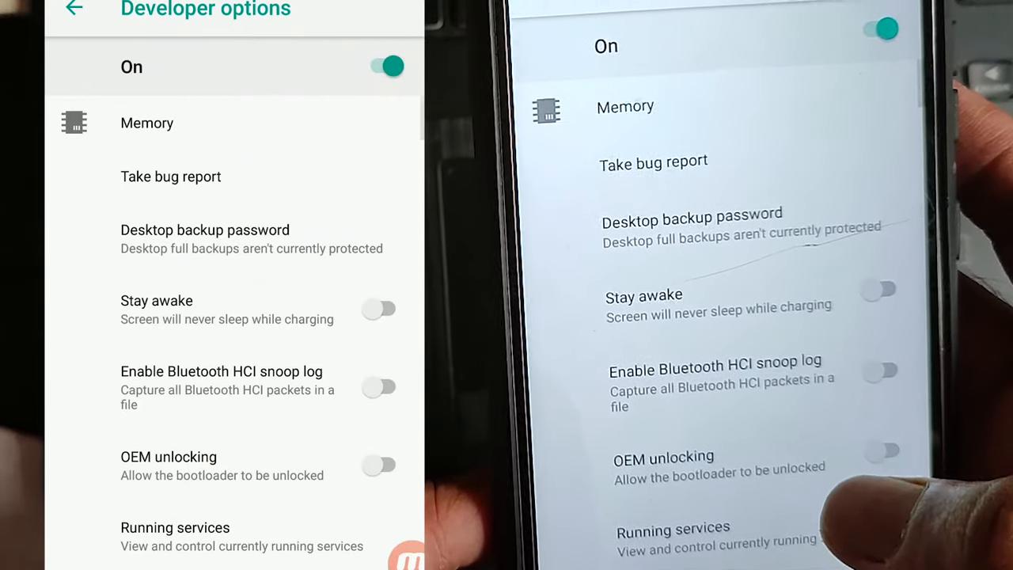
scroll(down, 3)
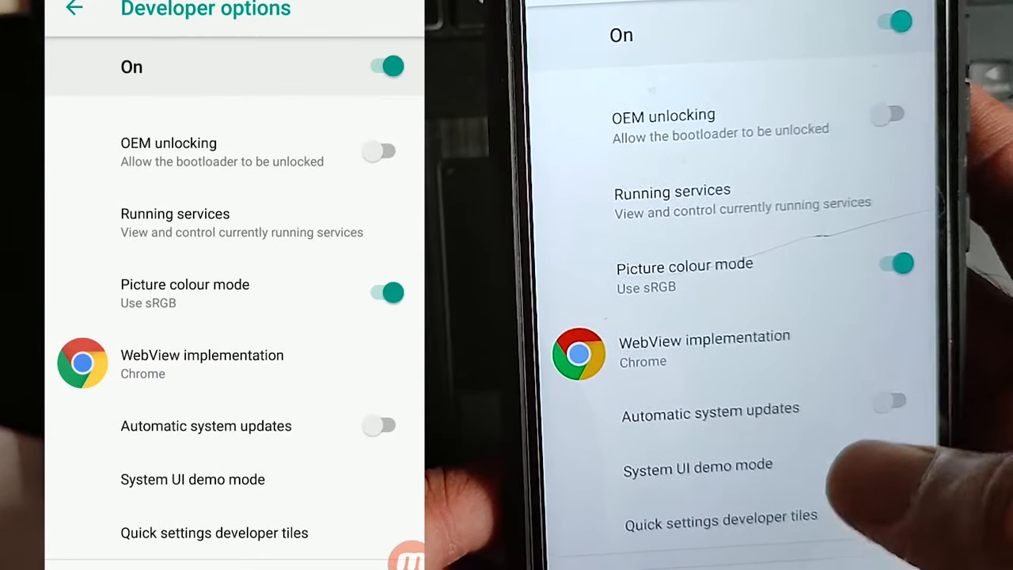
scroll(down, 3)
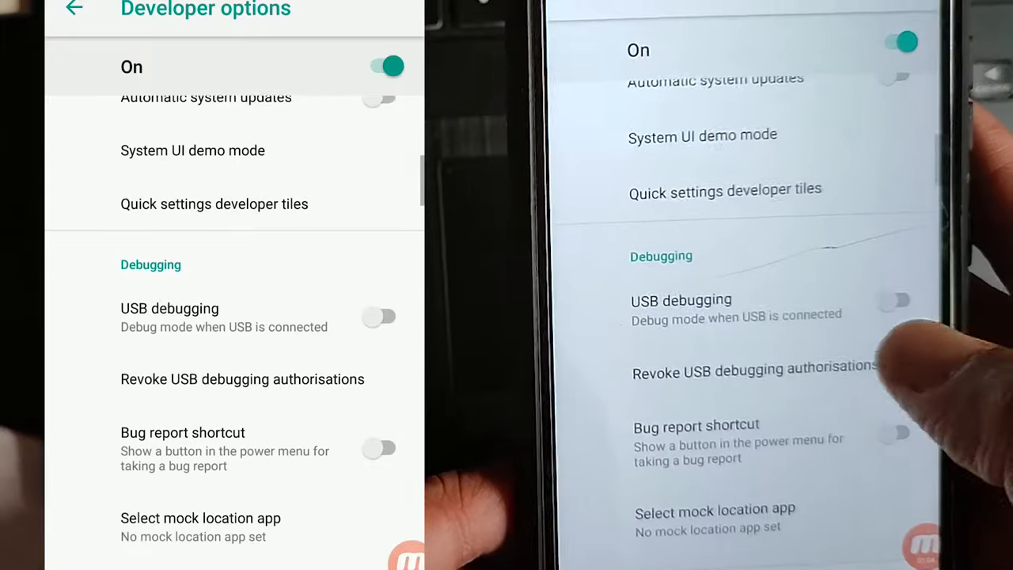
click(379, 316)
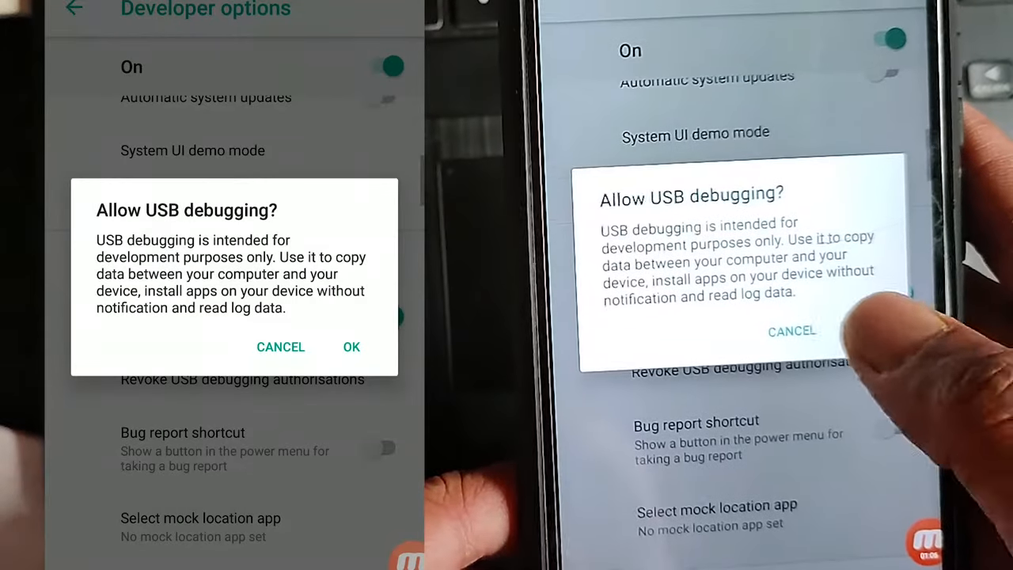
click(351, 347)
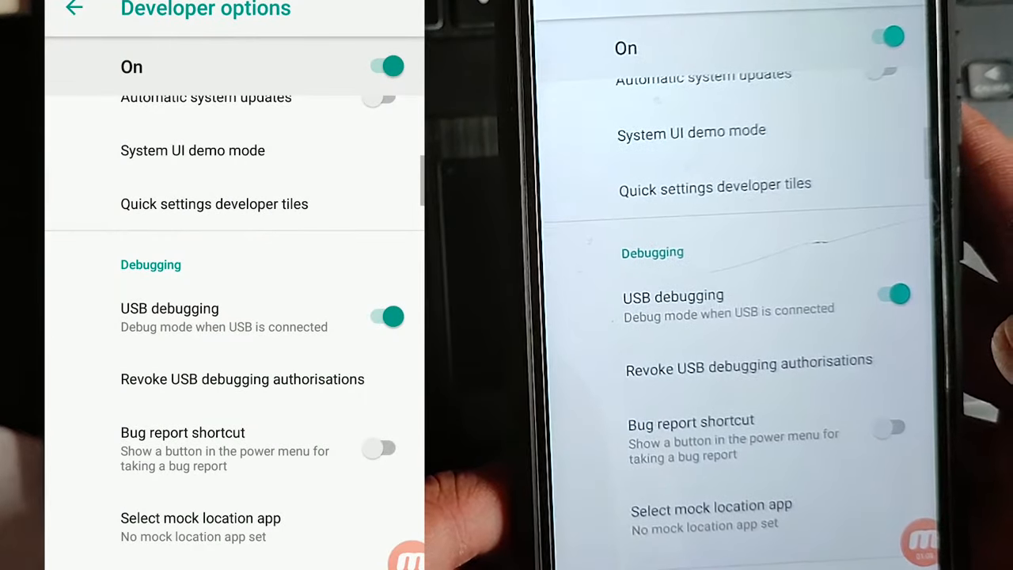
scroll(down, 3)
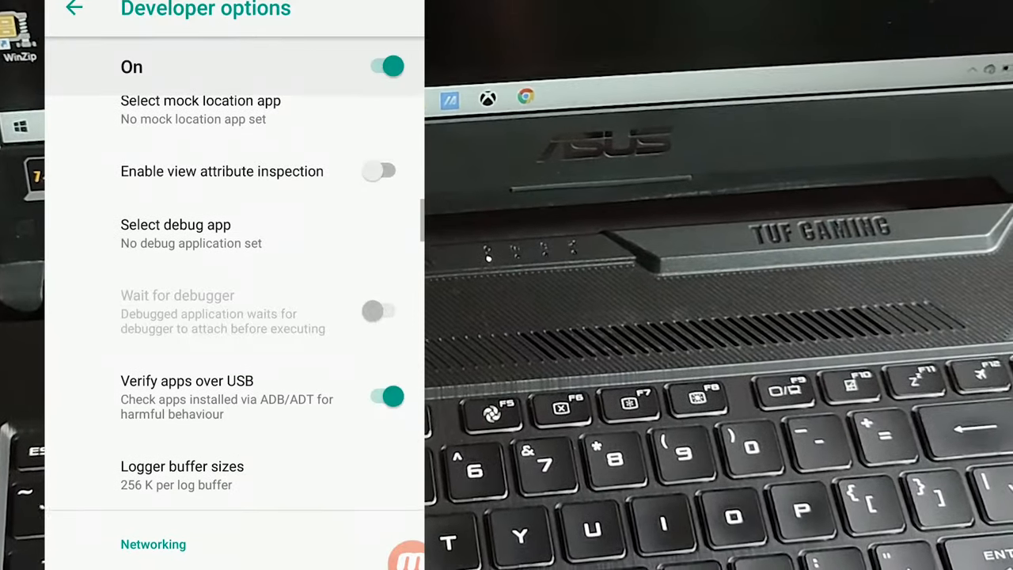
scroll(down, 3)
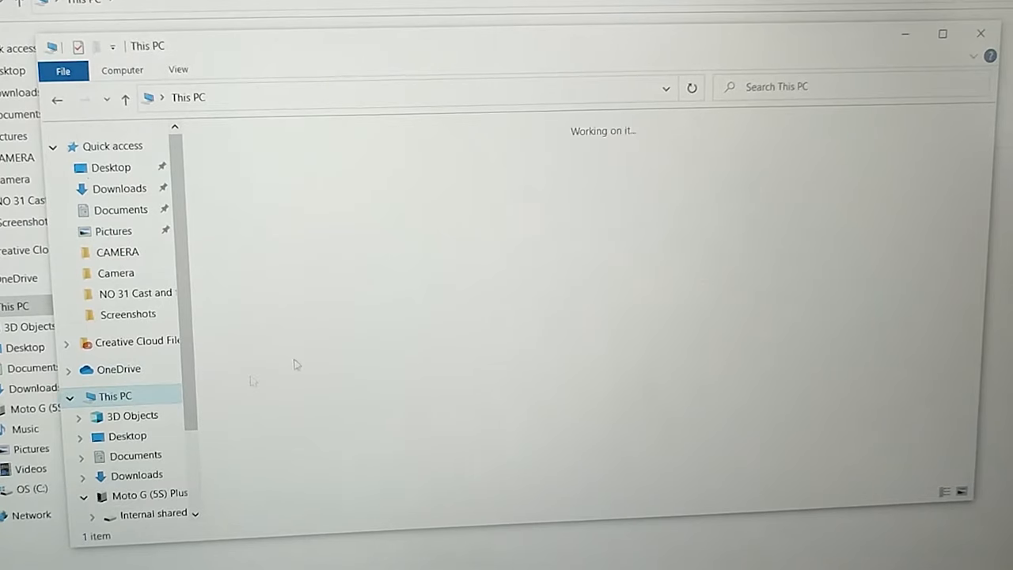
Open Moto G (5S) Plus and its Internal shared storage folders.
click(148, 494)
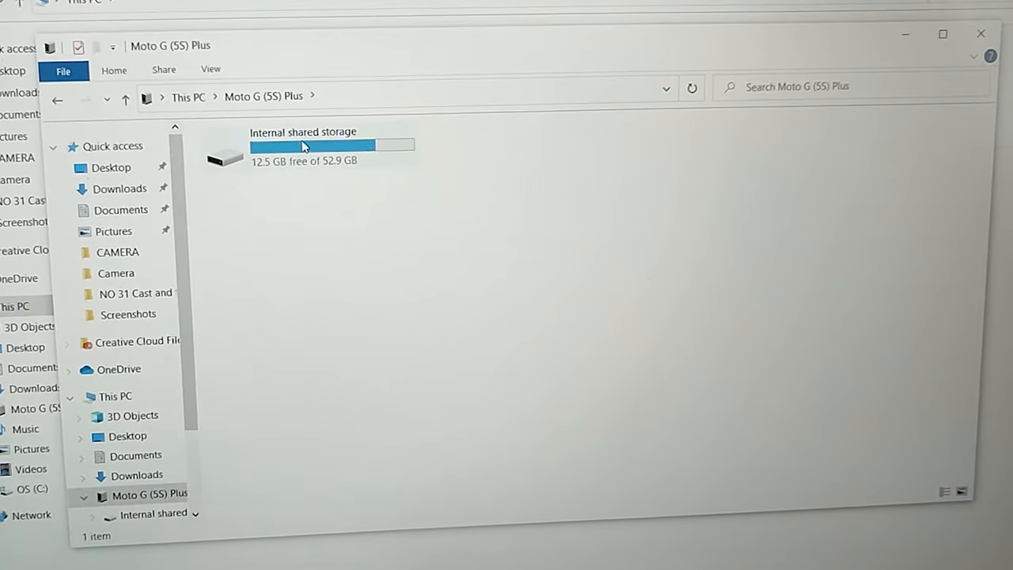
click(313, 158)
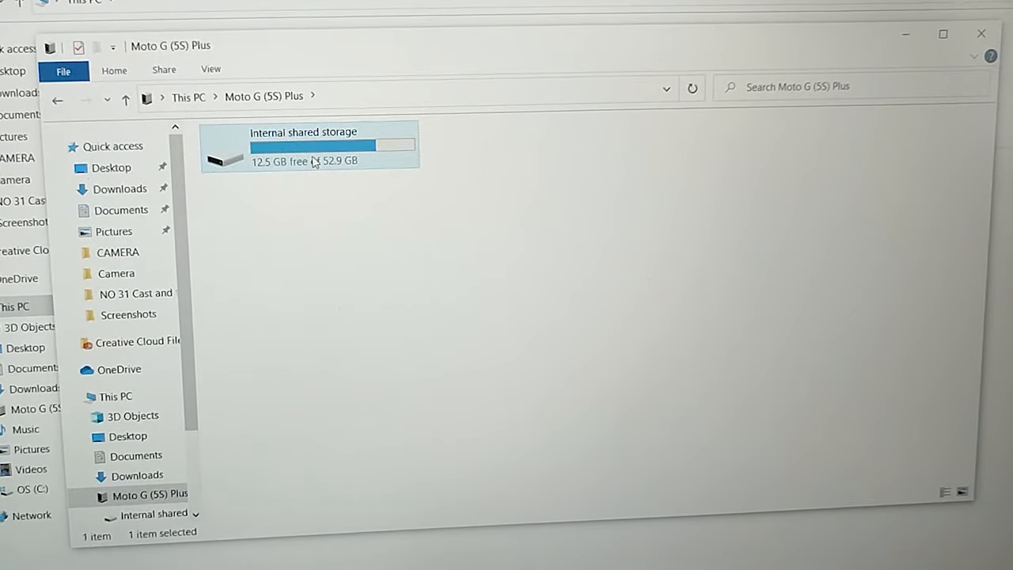
double_click(309, 147)
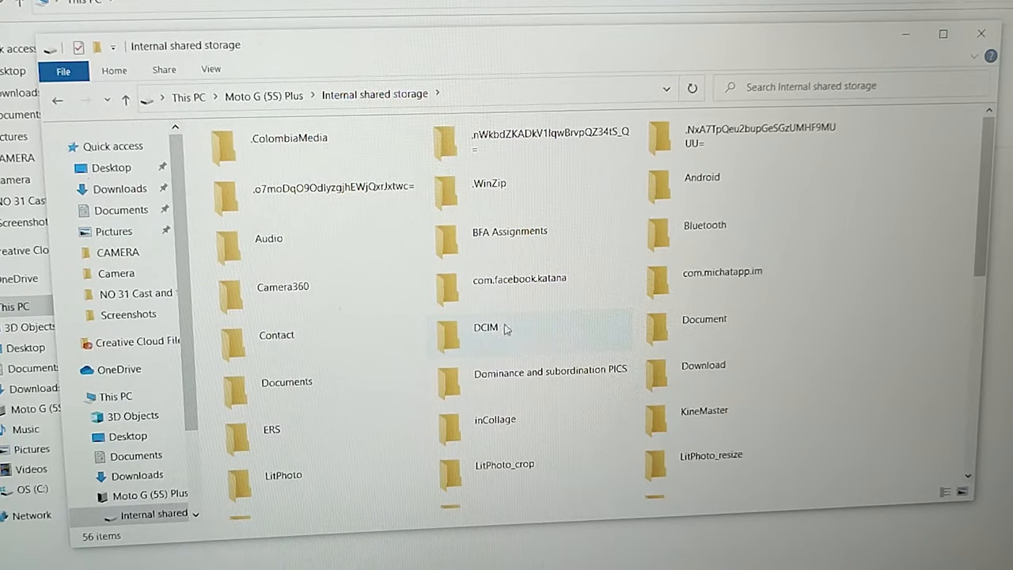
scroll(down, 3)
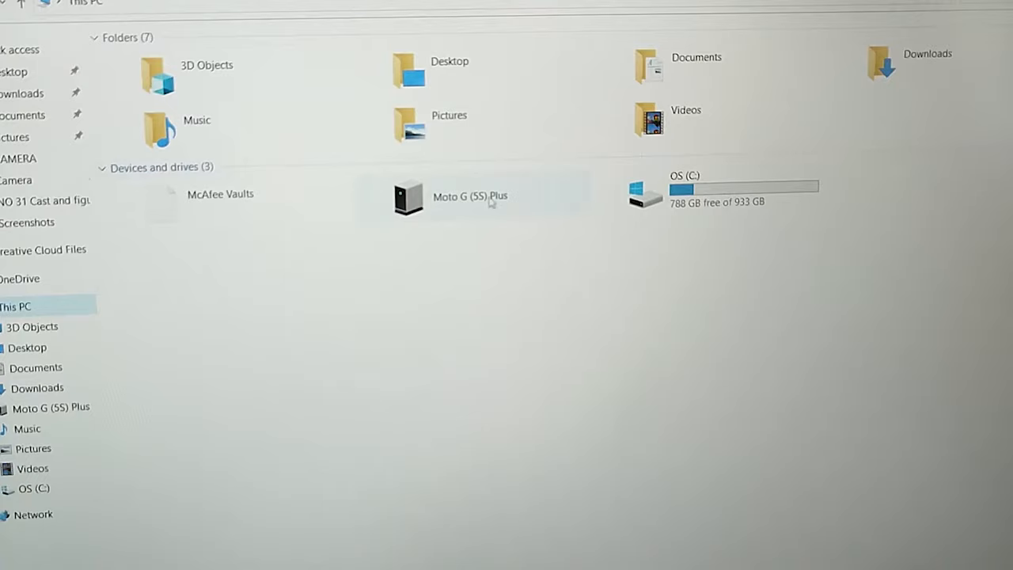
Reopen the Moto G (5S) Plus device and its Internal shared storage.
double_click(466, 198)
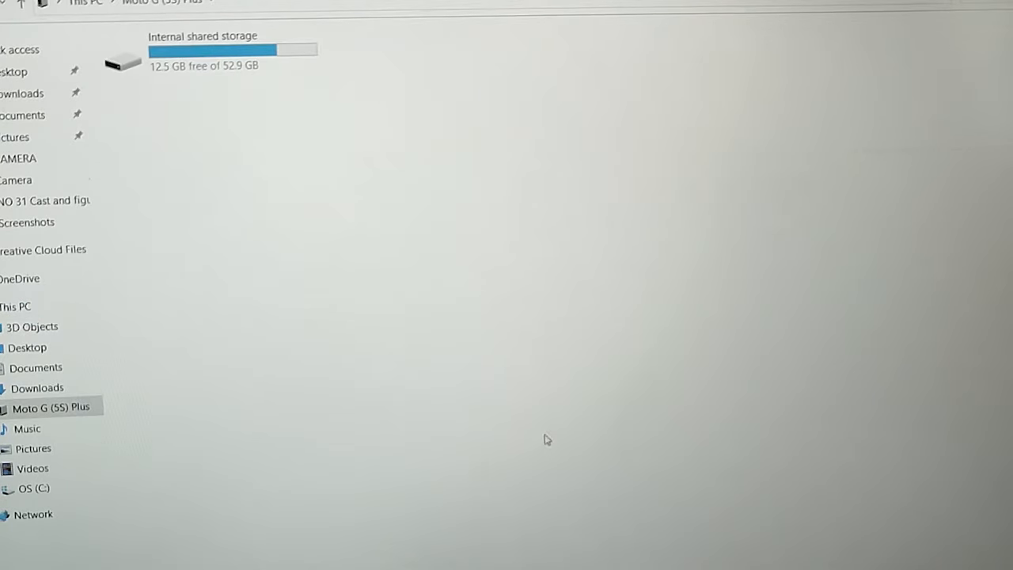
double_click(122, 62)
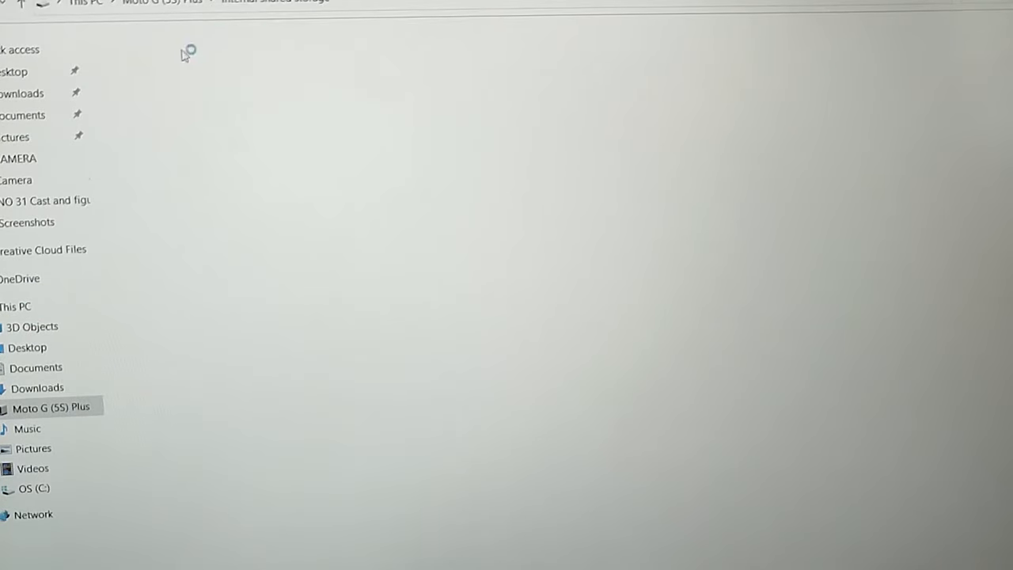